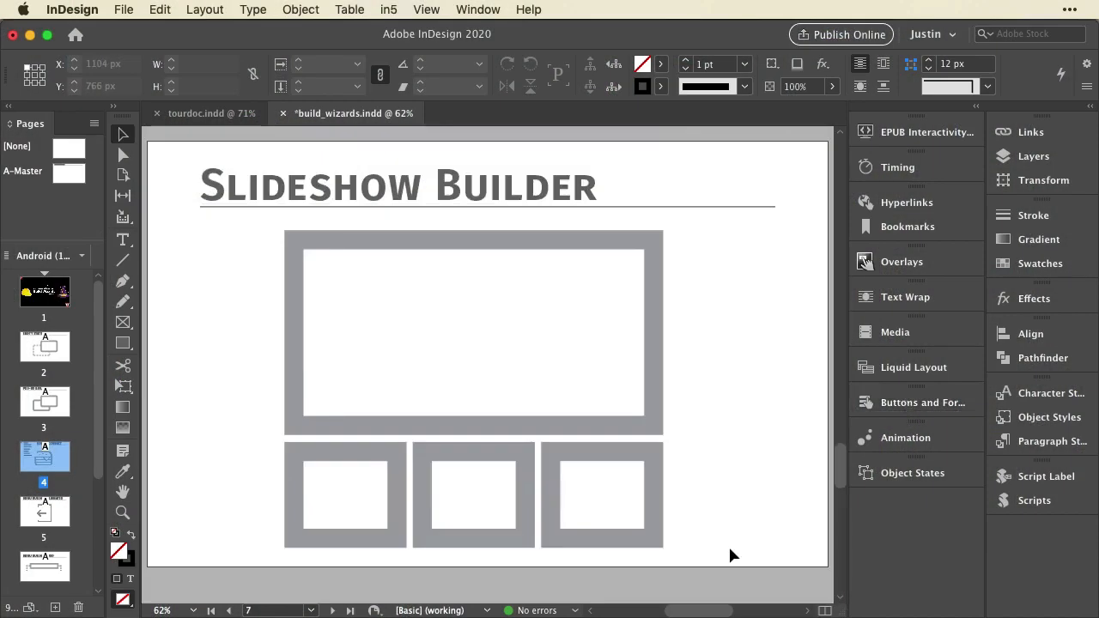
Step: Launch the in5 Slideshow Builder wizard from the Build Wizards menu
click(388, 10)
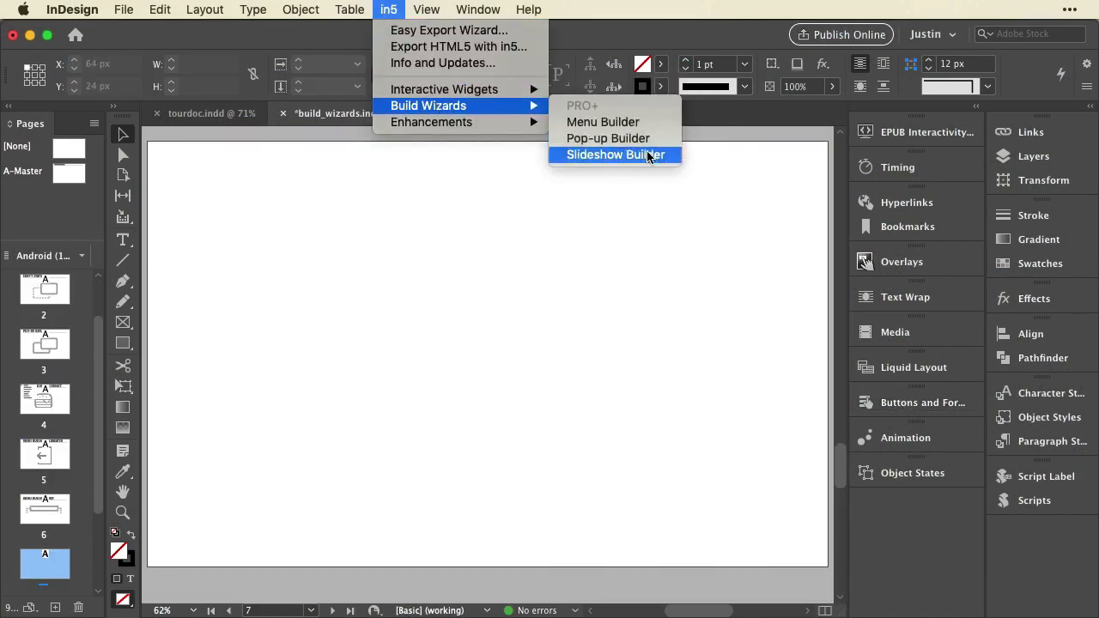
click(615, 155)
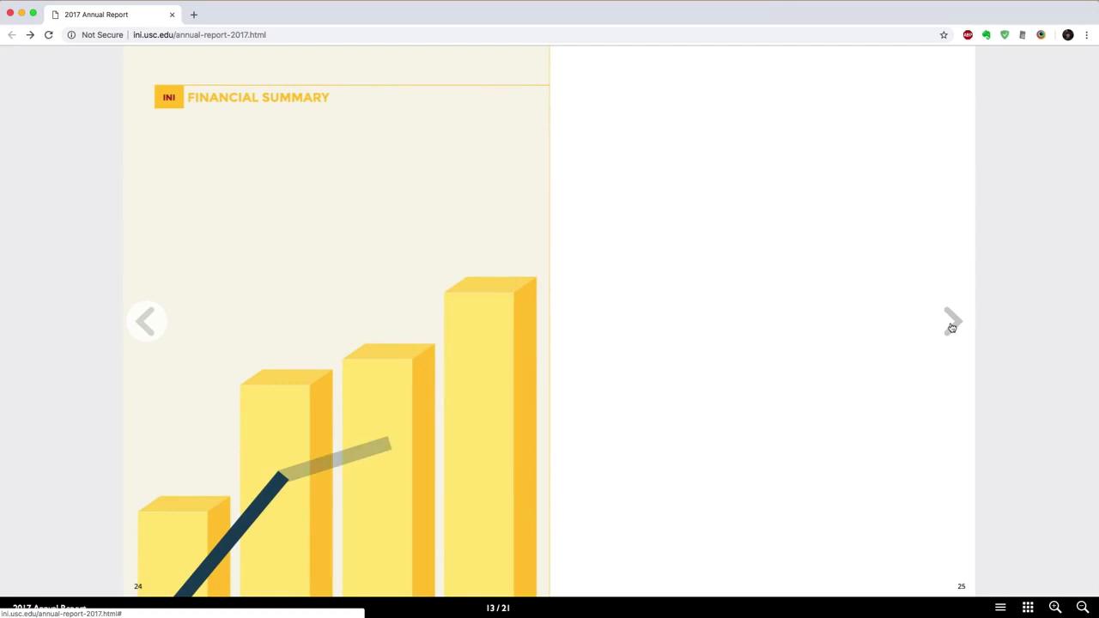
Step: Turn to the next spread of the 2017 annual report flipbook and scroll down the page
click(953, 321)
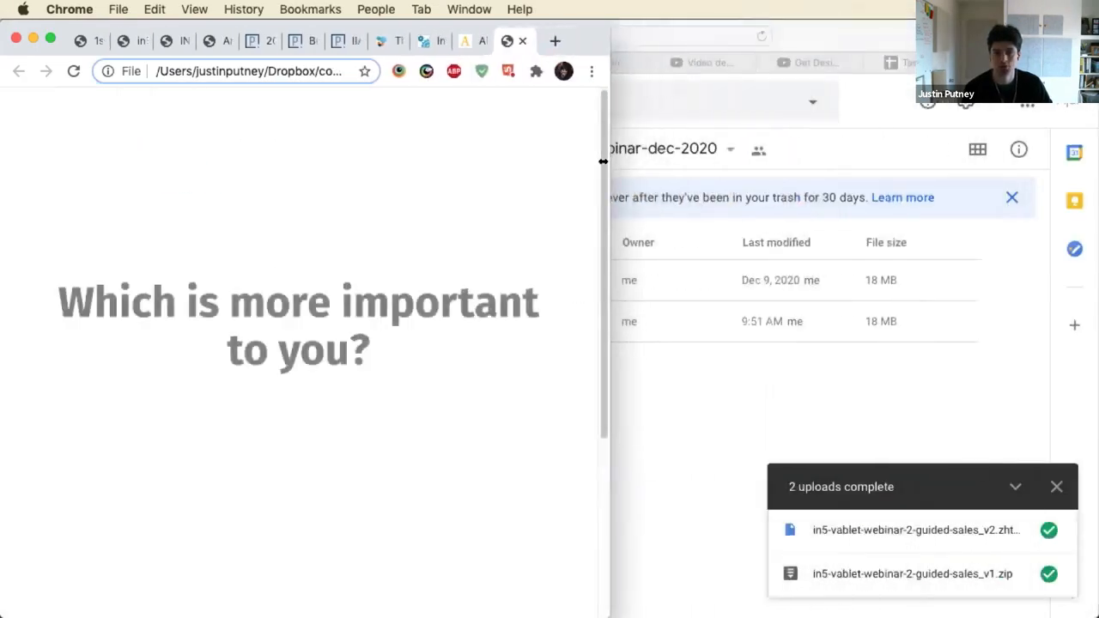
scroll(down, 3)
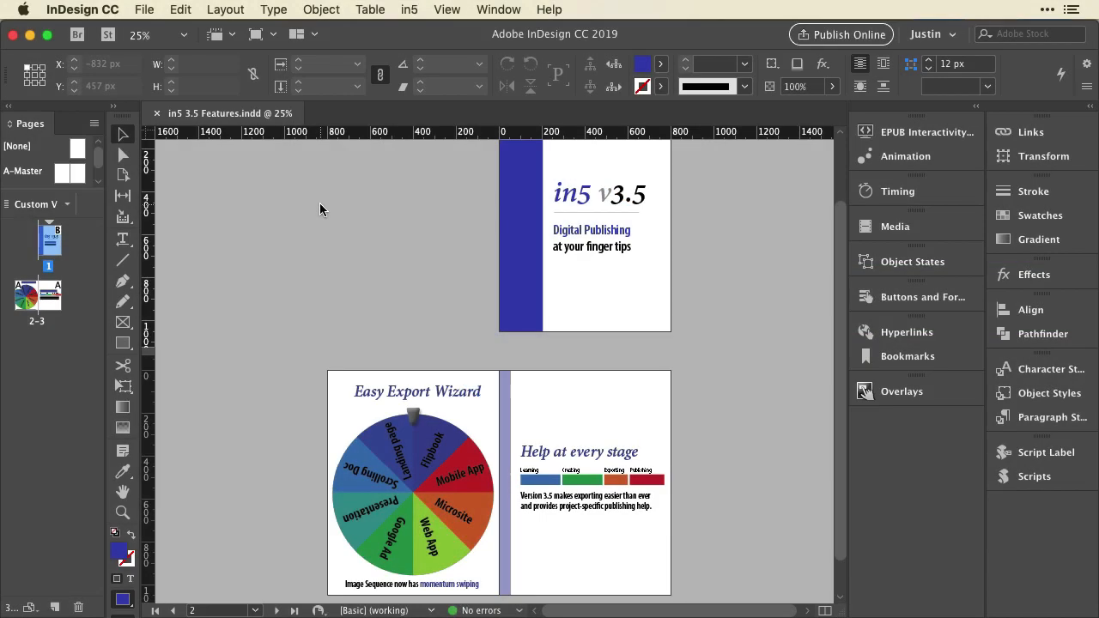
Step: Start the in5 Easy Export Wizard as a Flipbook and choose how exported text should appear
click(409, 11)
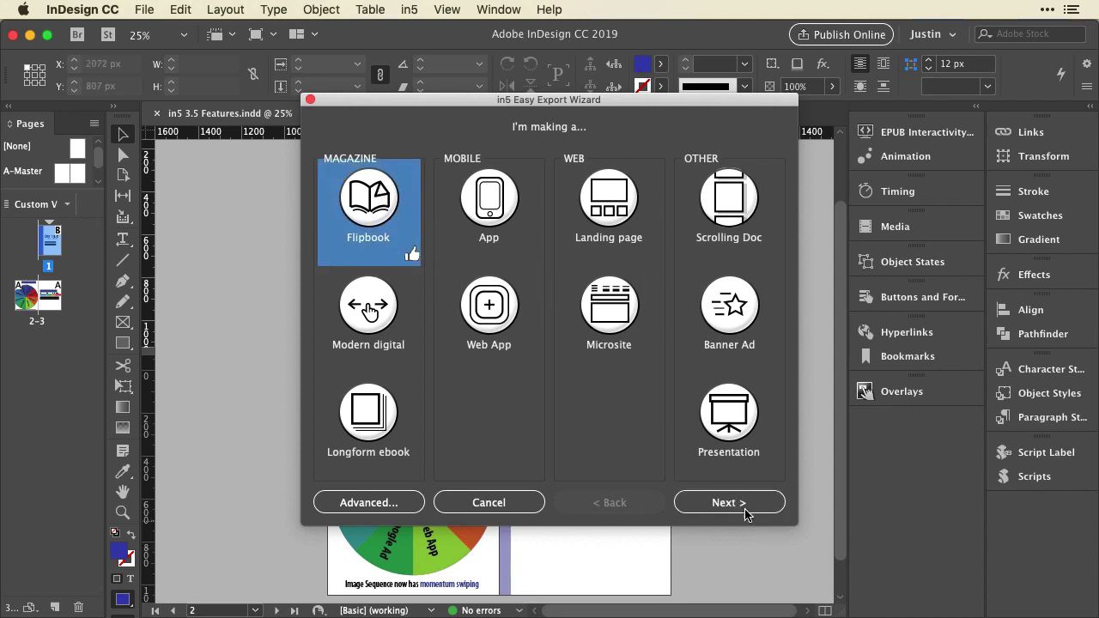
click(728, 501)
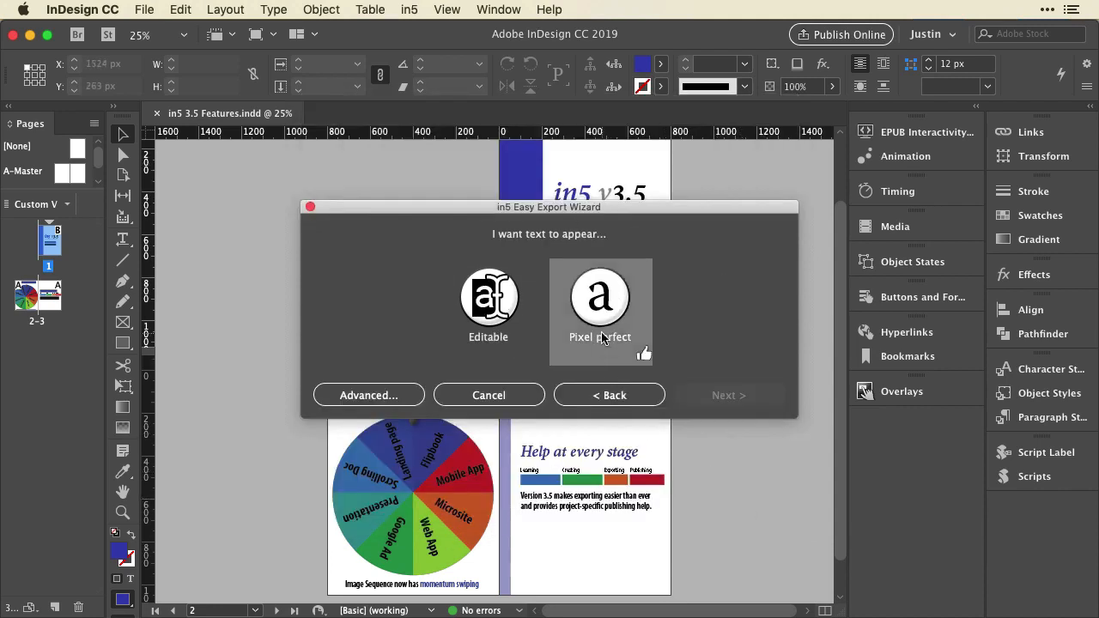
click(599, 299)
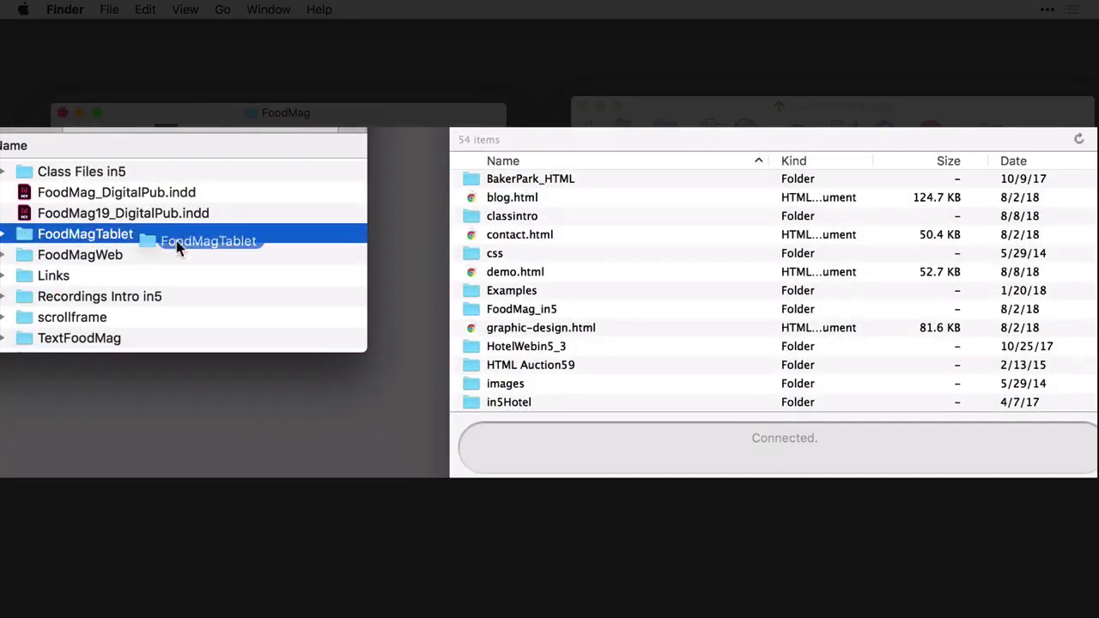
Step: Upload the FoodMagTablet folder to the connected FTP server by dragging it across
drag(208, 241, 605, 261)
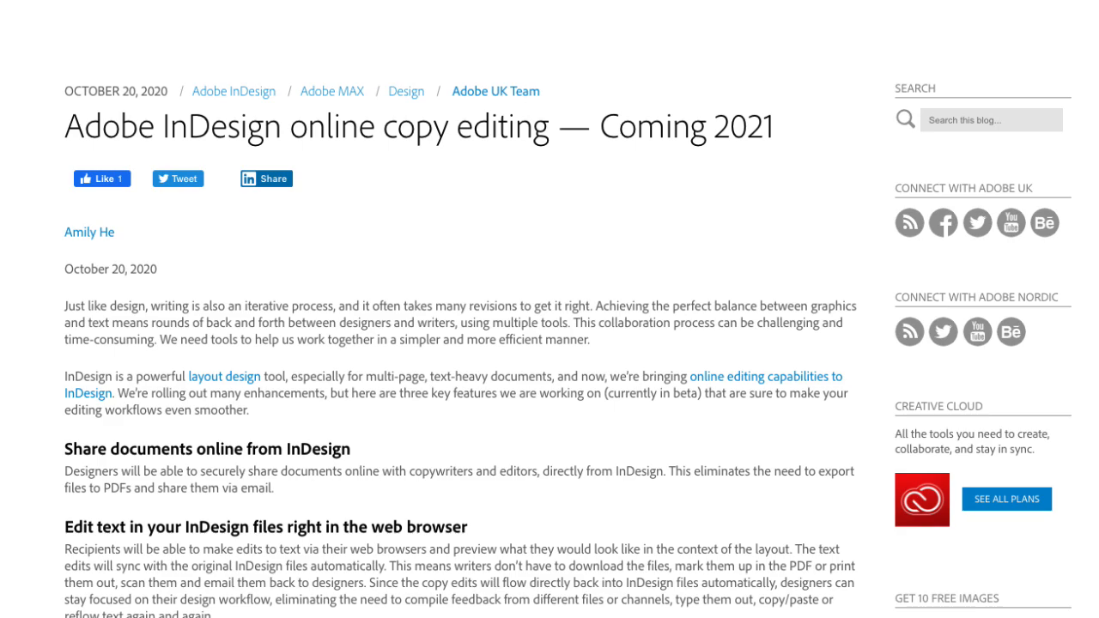
scroll(down, 3)
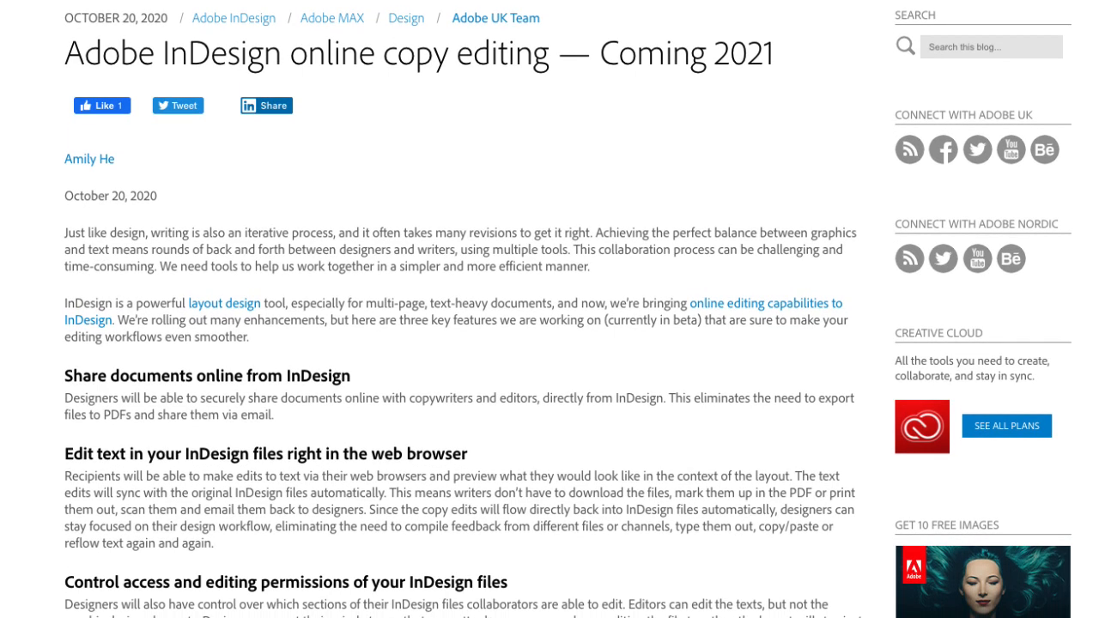
scroll(down, 3)
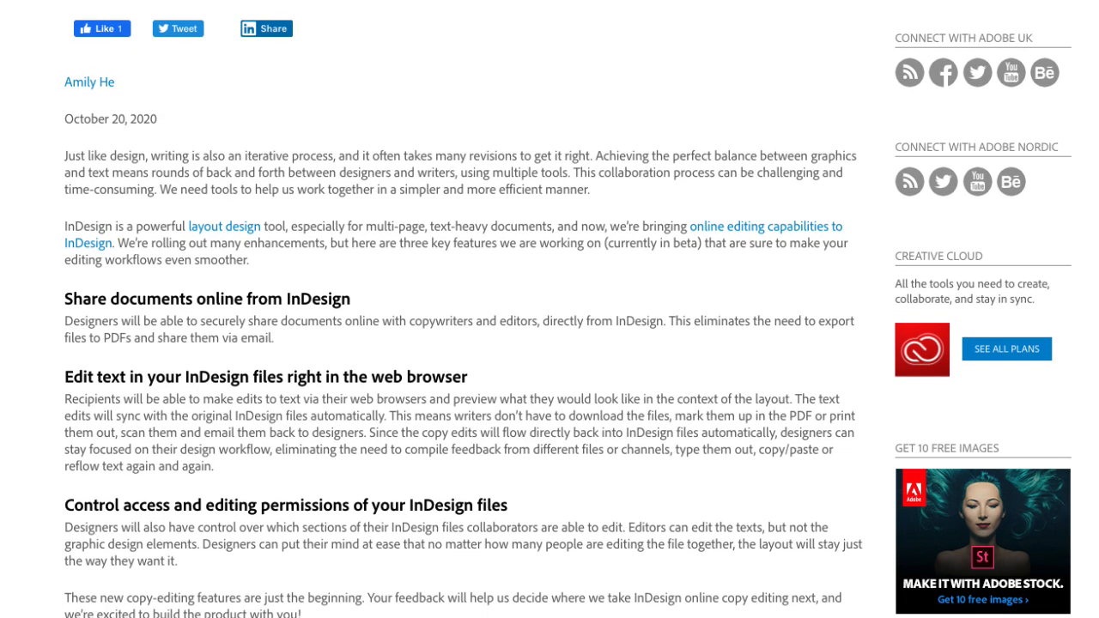
scroll(down, 3)
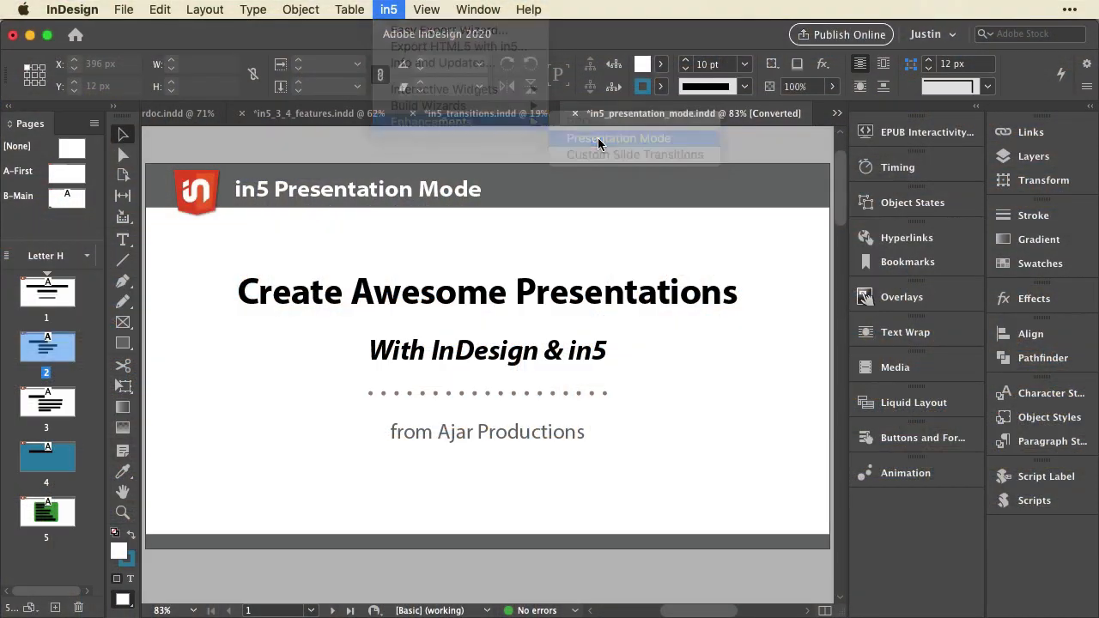
Step: Enable in5 Presentation Mode for the slide document in its settings panel
click(618, 137)
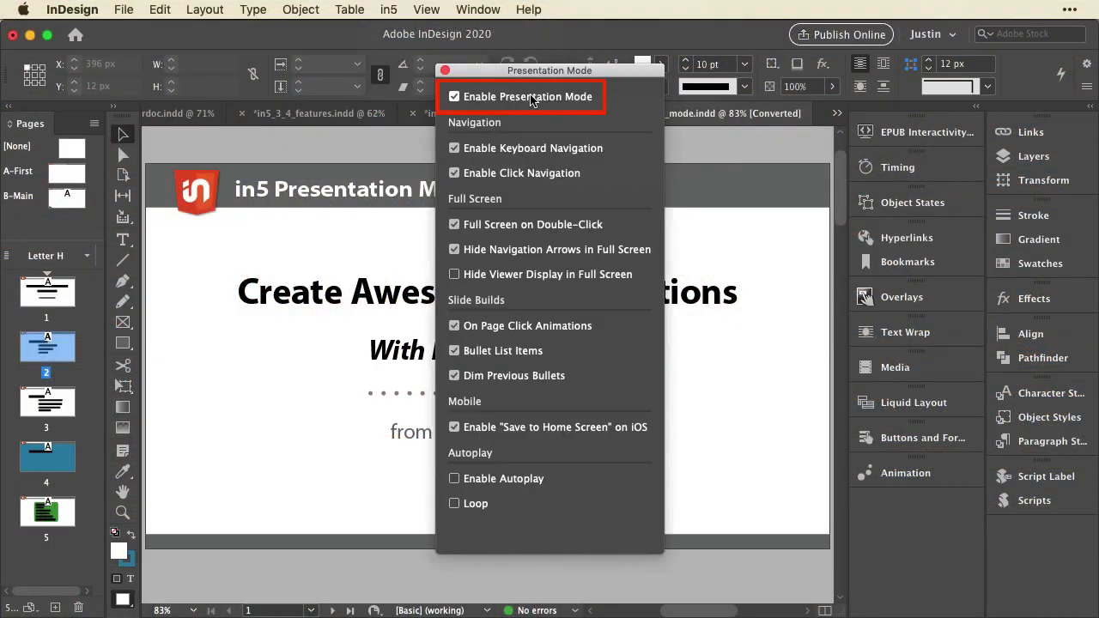
click(453, 96)
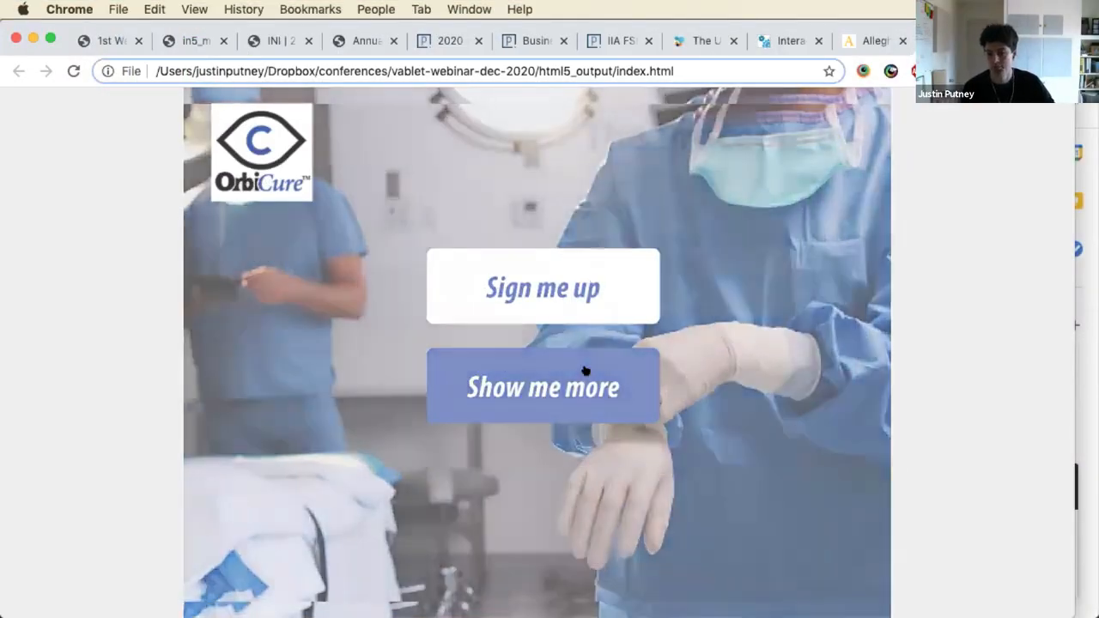
Step: Use Show me more on the OrbiCure page to reach the cataract surgery article, then move on
click(543, 386)
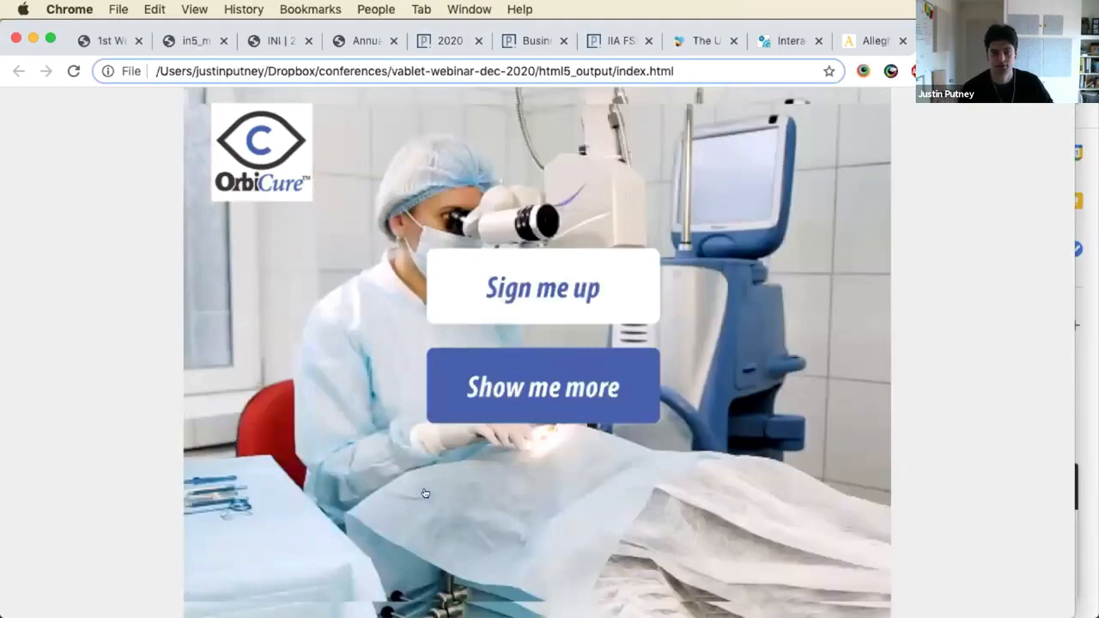
click(543, 386)
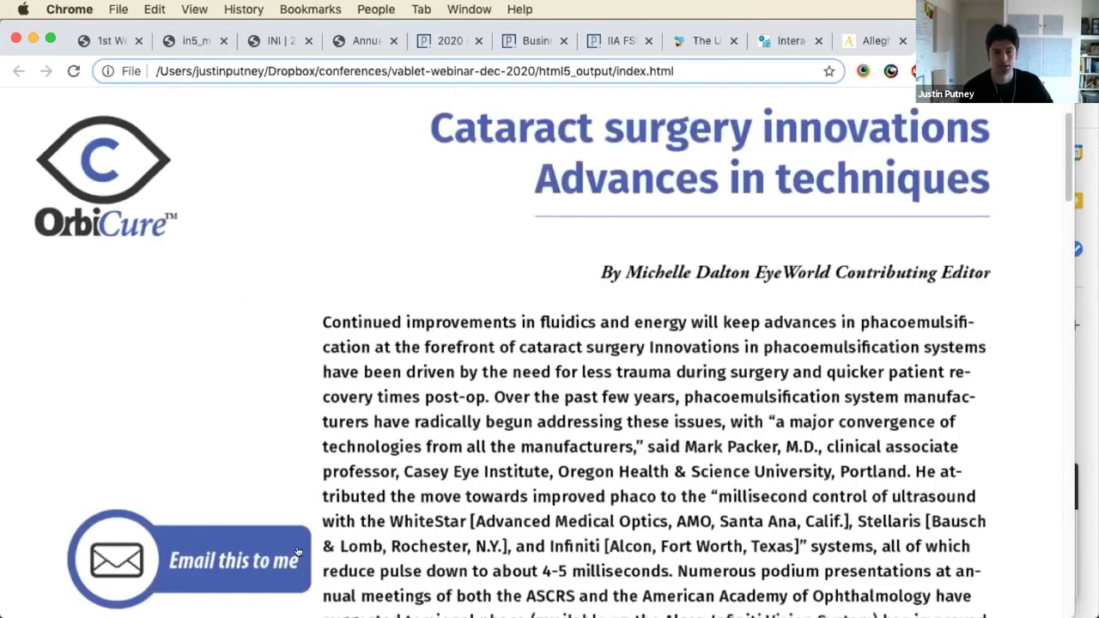
click(581, 41)
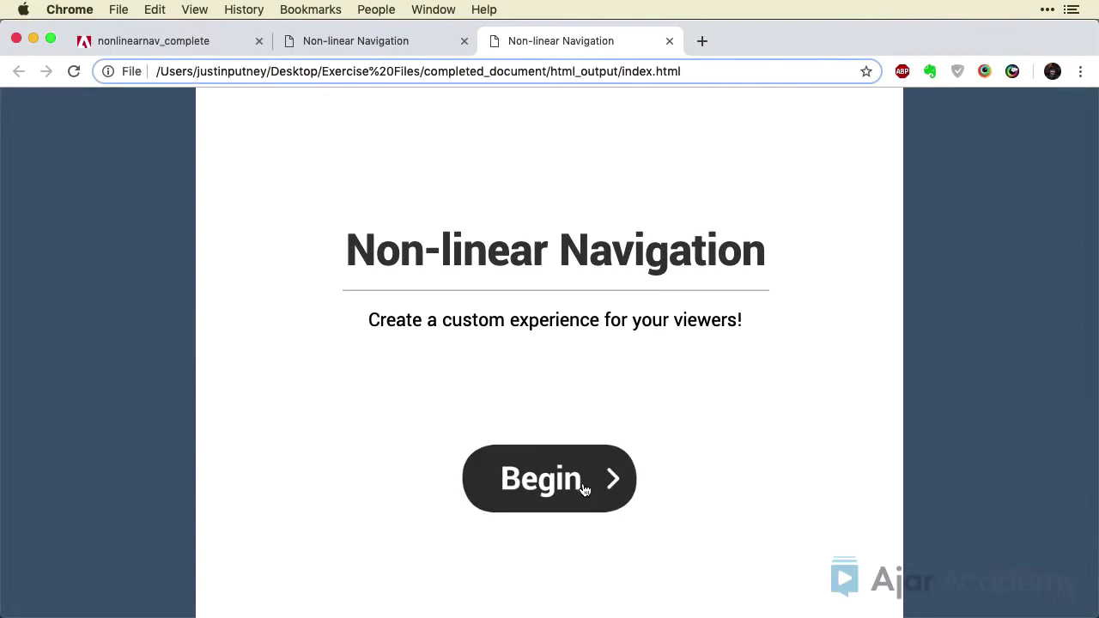
Step: Begin the non-linear presentation and answer Mac OS X then Firefox to reach the matching page
click(549, 478)
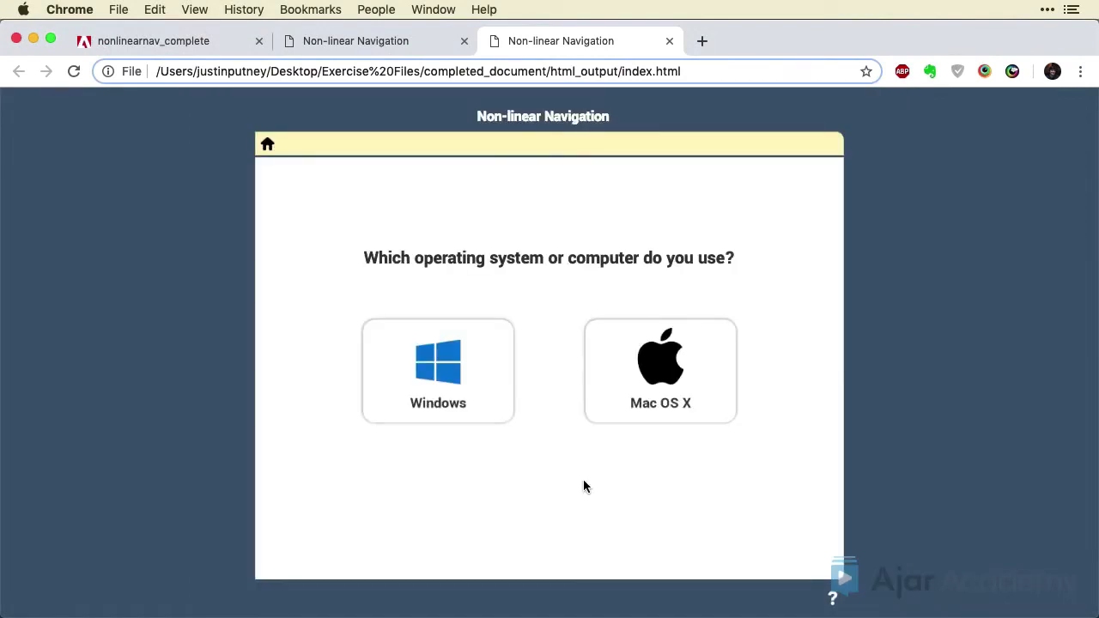
click(659, 371)
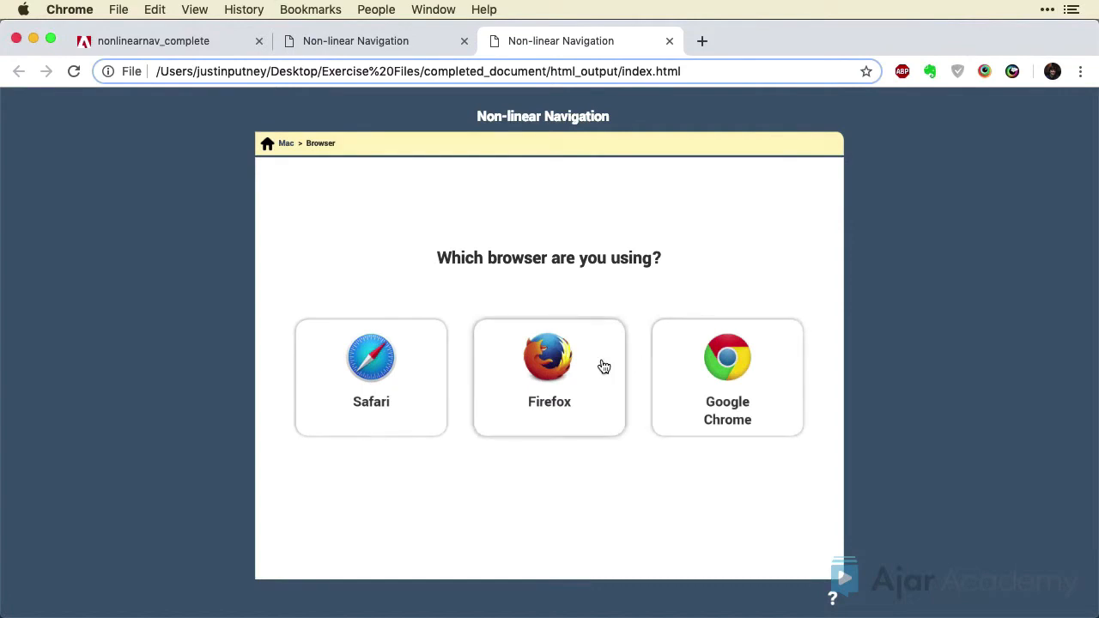
click(549, 356)
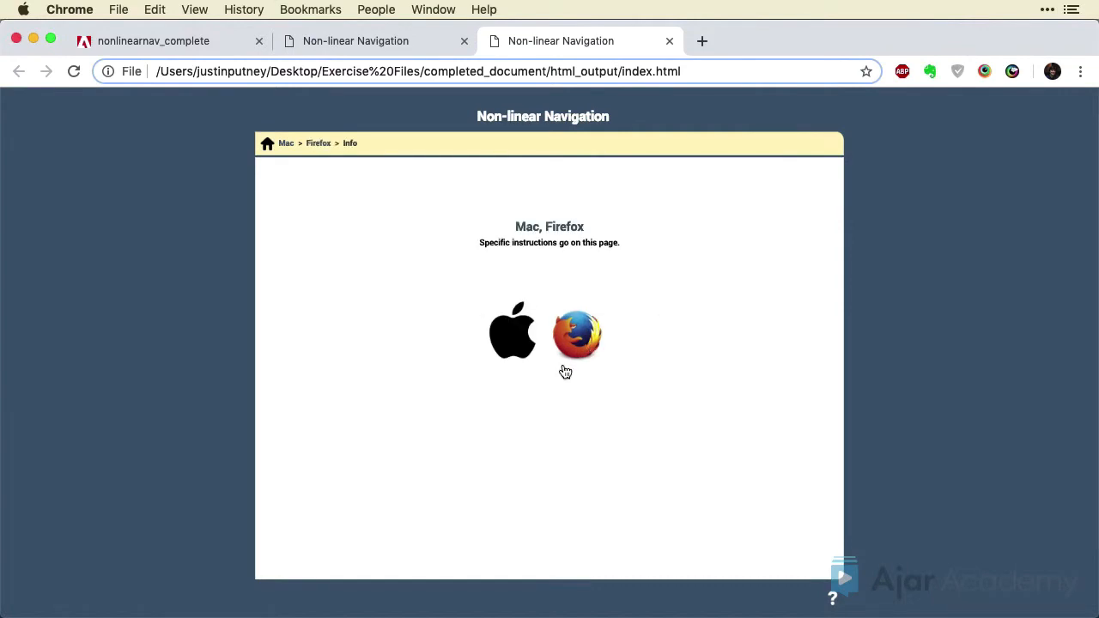